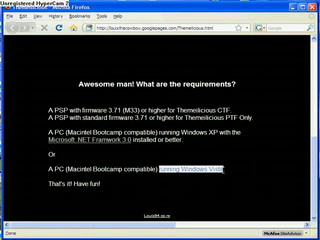
Step: Scroll through the Downloads folder showing the extracted Themelicious v1.0.1 folder and shortcuts
{"action": "scroll", "scroll_direction": "down", "scroll_amount": 3}
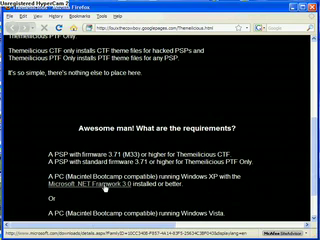
{"action": "scroll", "scroll_direction": "up", "scroll_amount": 3}
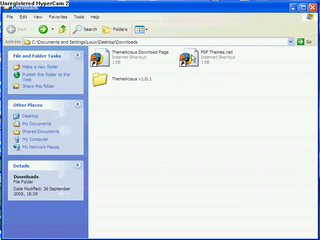
Step: Launch the PSP Themes.net shortcut and scroll the psp-themes.net category listings
{"action": "double_click", "coordinate": [180, 62]}
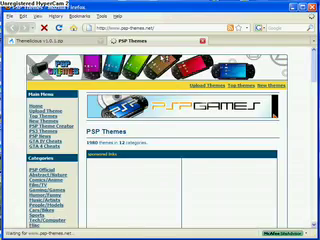
{"action": "scroll", "scroll_direction": "down", "scroll_amount": 3}
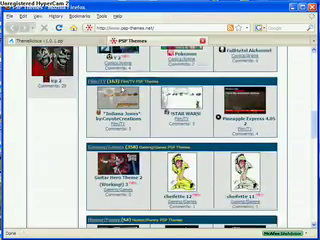